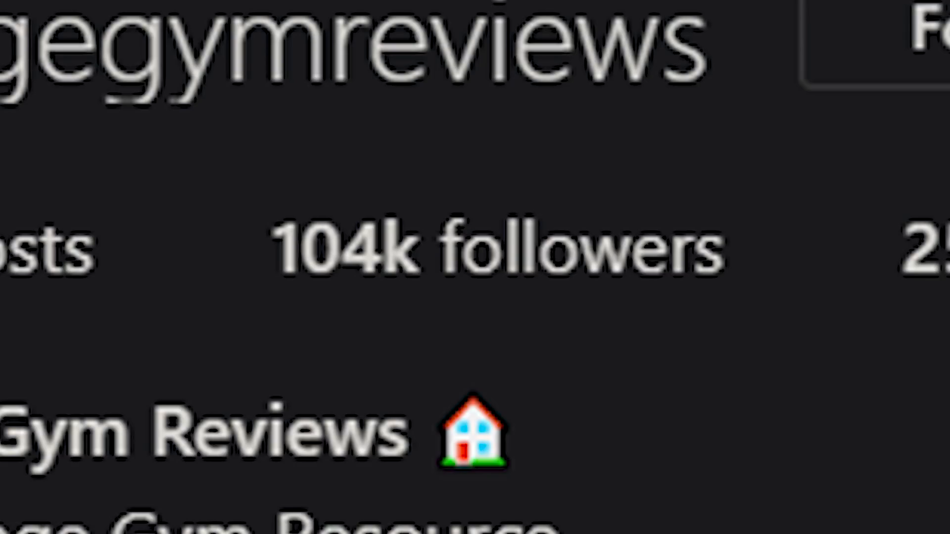
{"action": "type", "text": "Mark rippetoe barbell rack climb technique"}
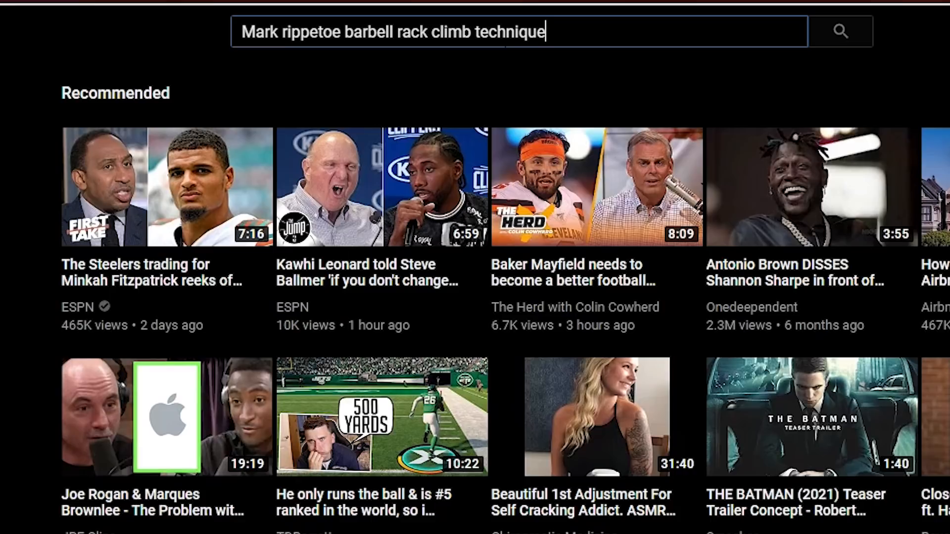